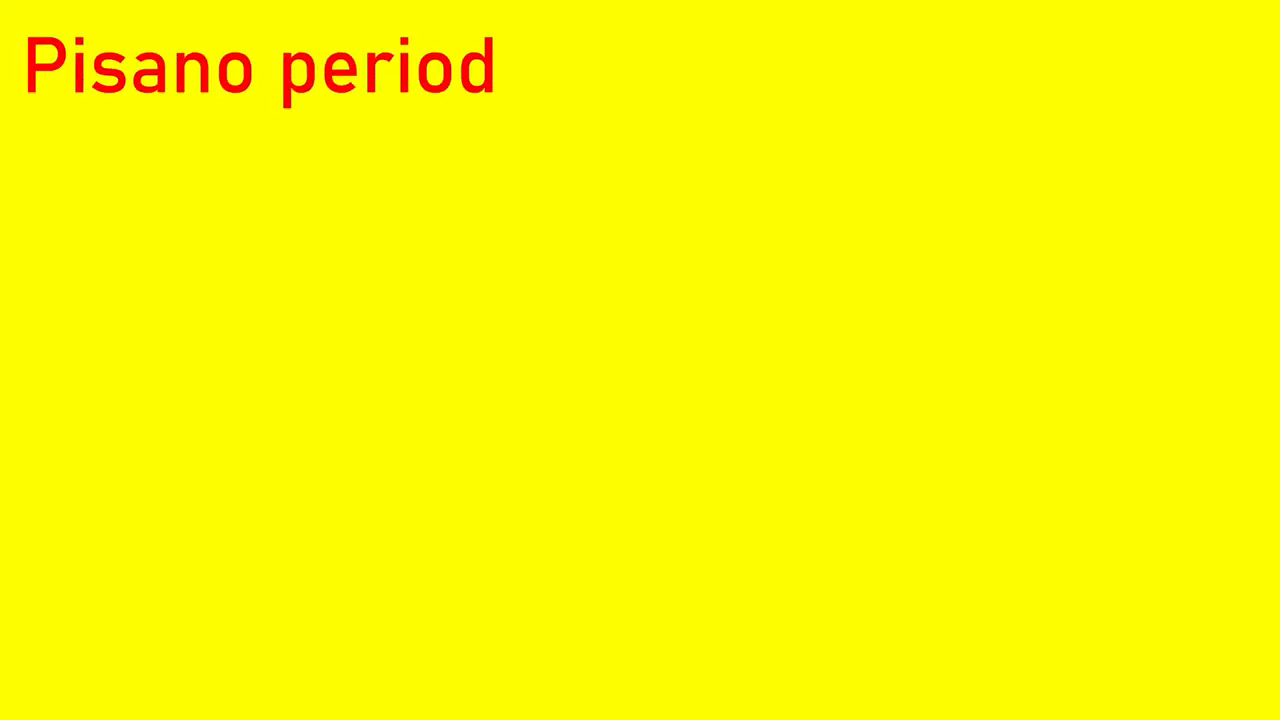
pyautogui.write('modulo op')
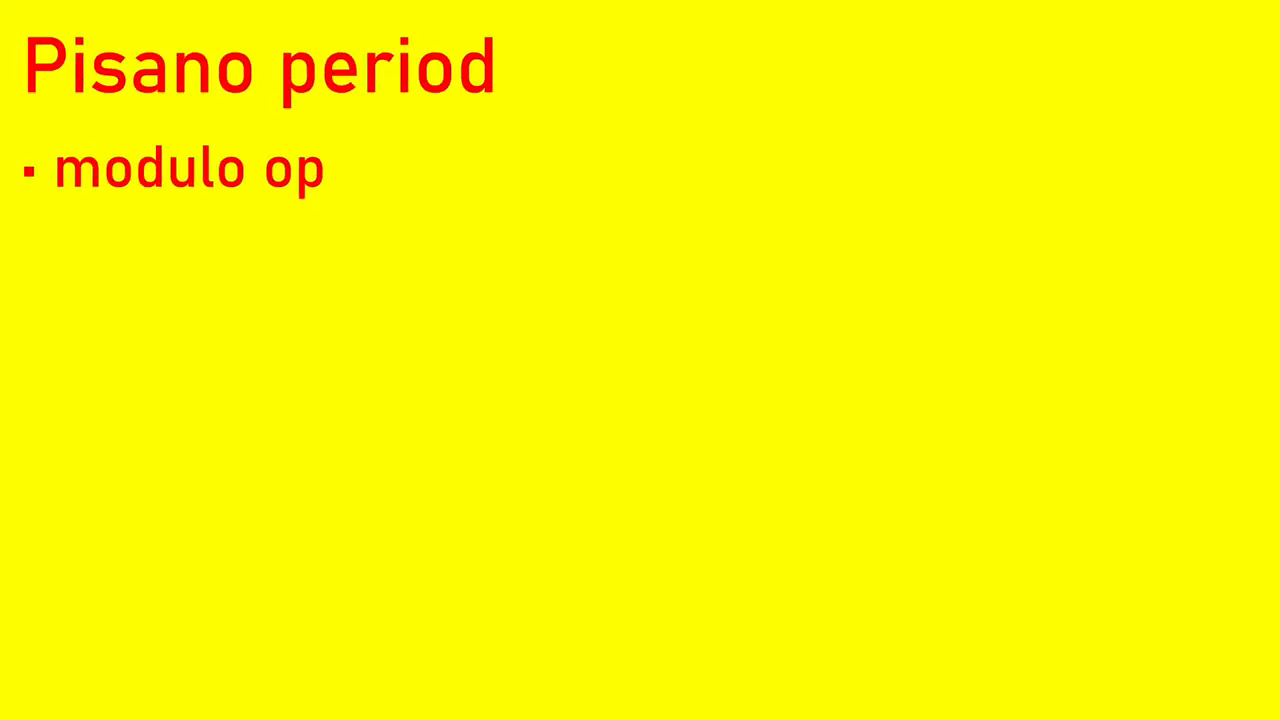
pyautogui.write('eration')
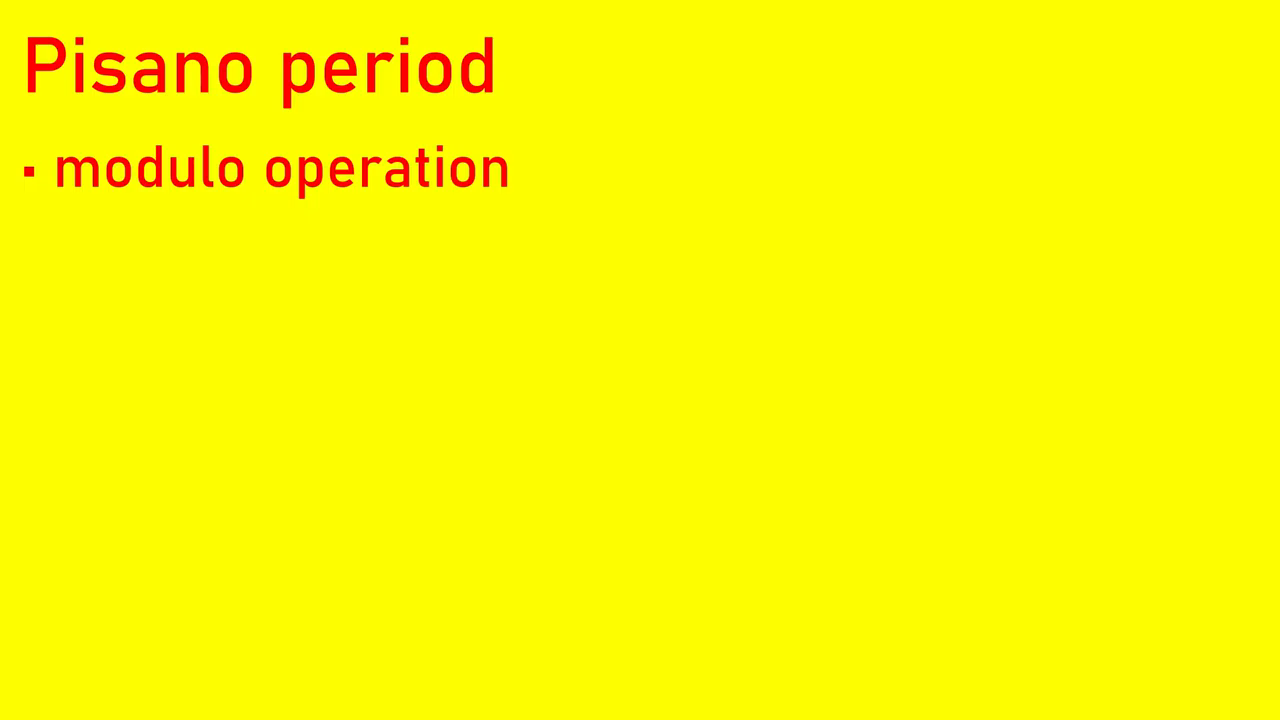
pyautogui.write(': finds remainder')
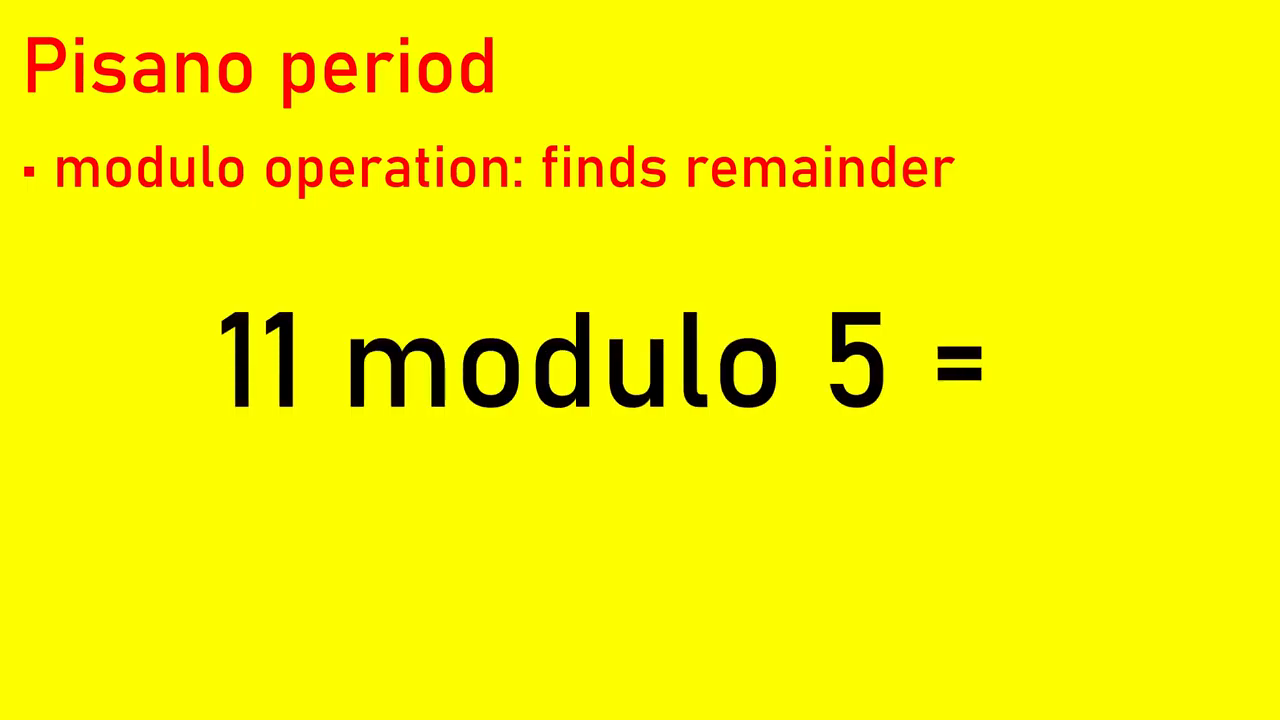
pyautogui.write('1')
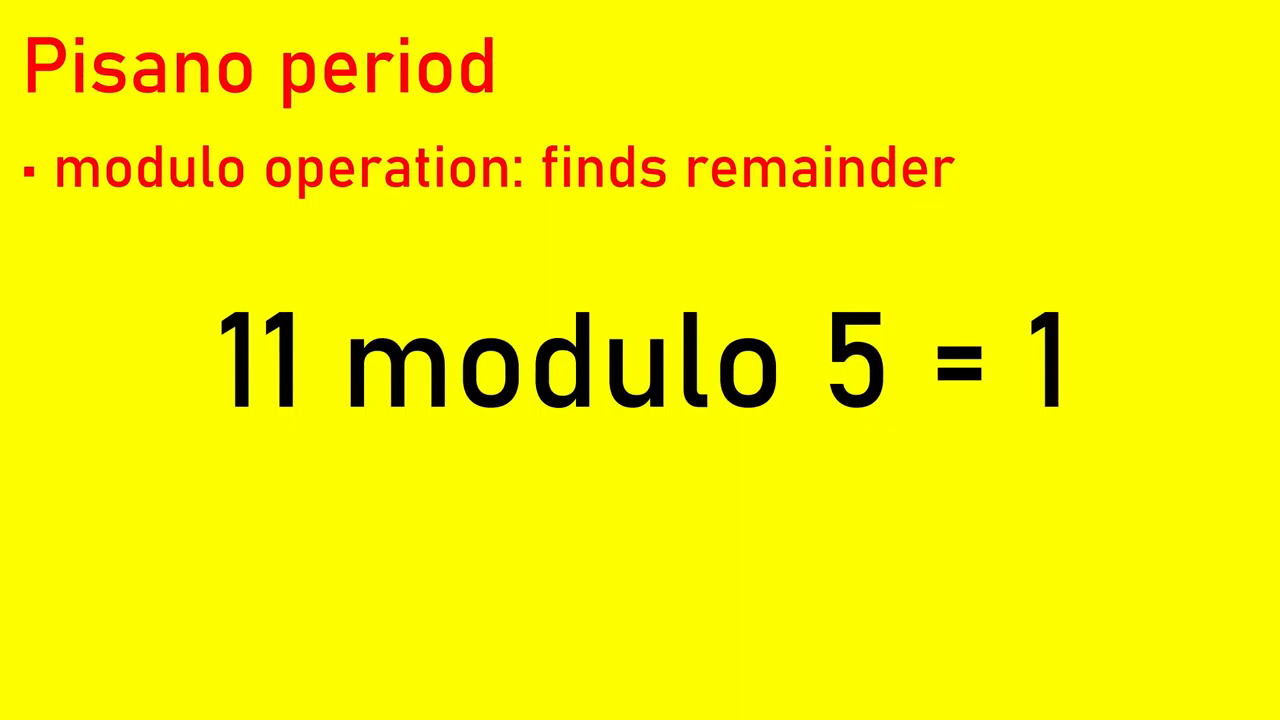
pyautogui.write('modul')
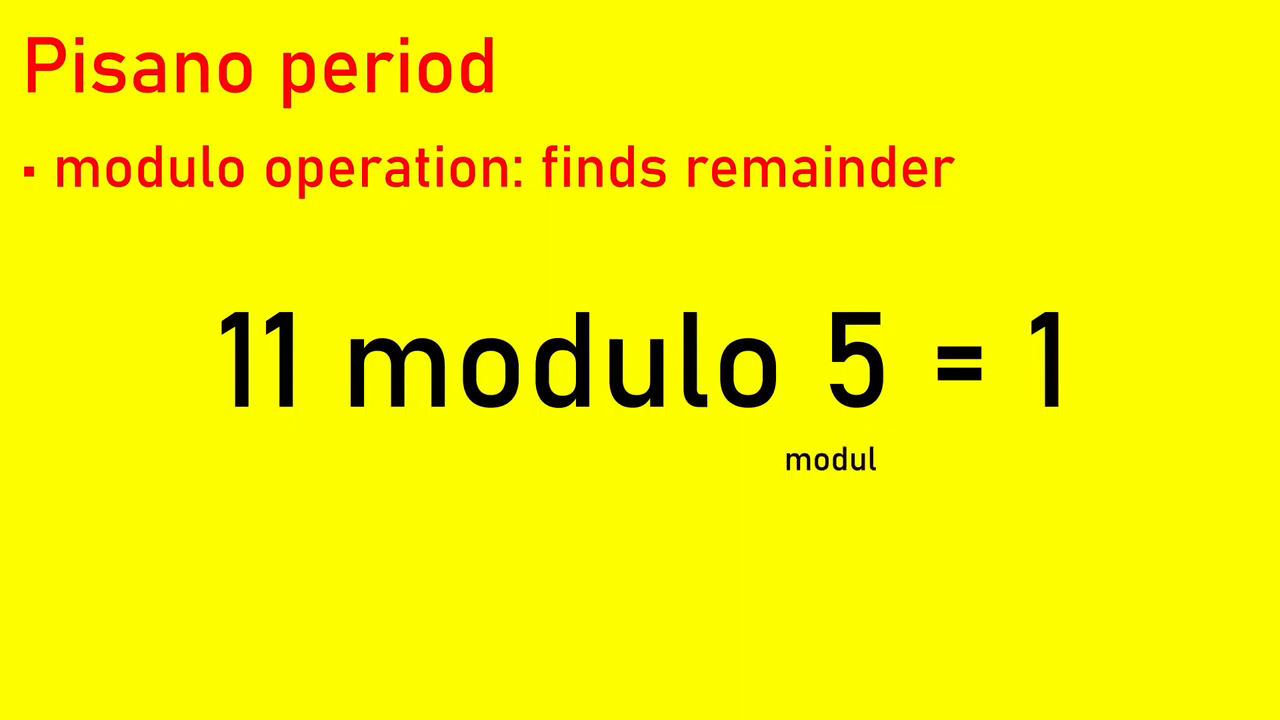
pyautogui.write('us')
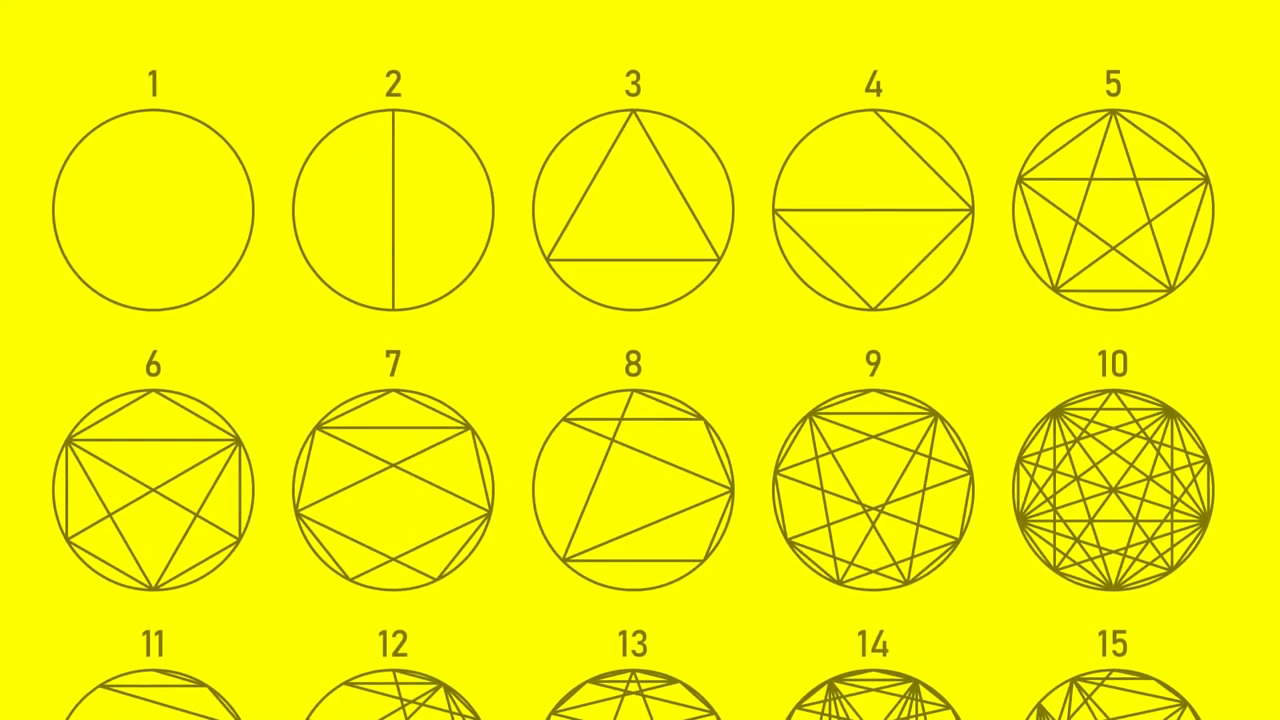
pyautogui.scroll(-3)
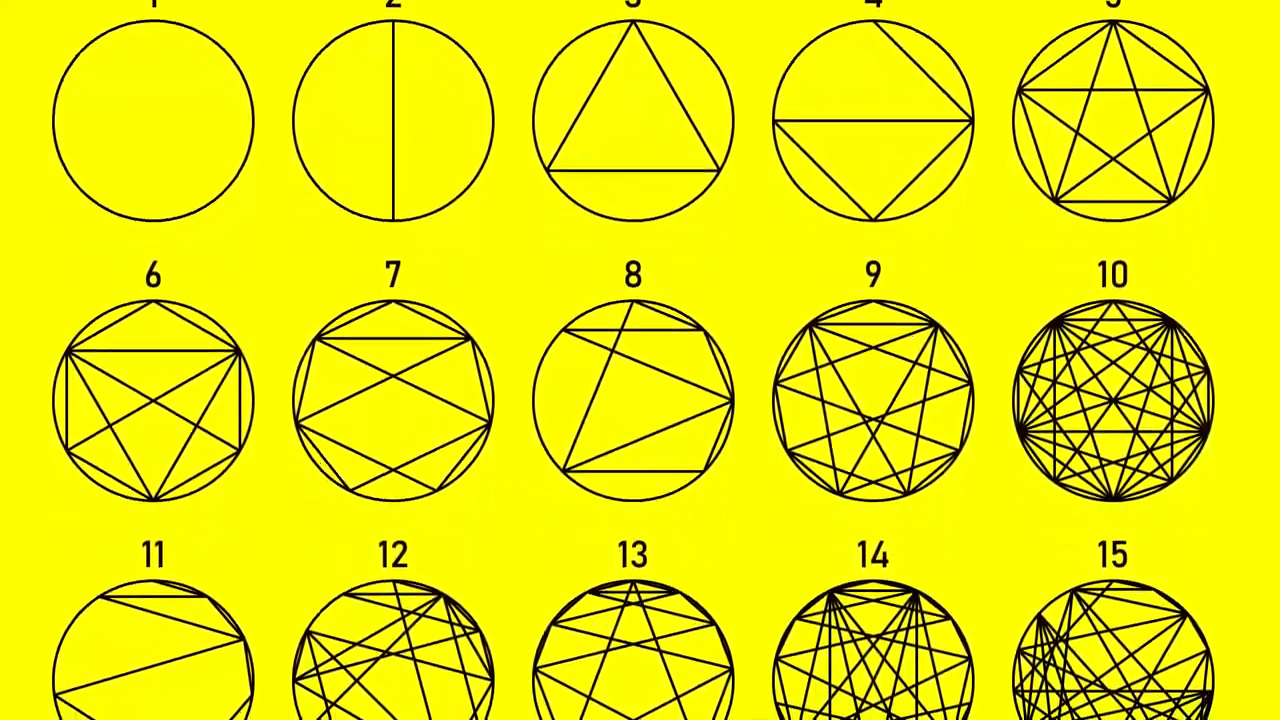
pyautogui.scroll(-3)
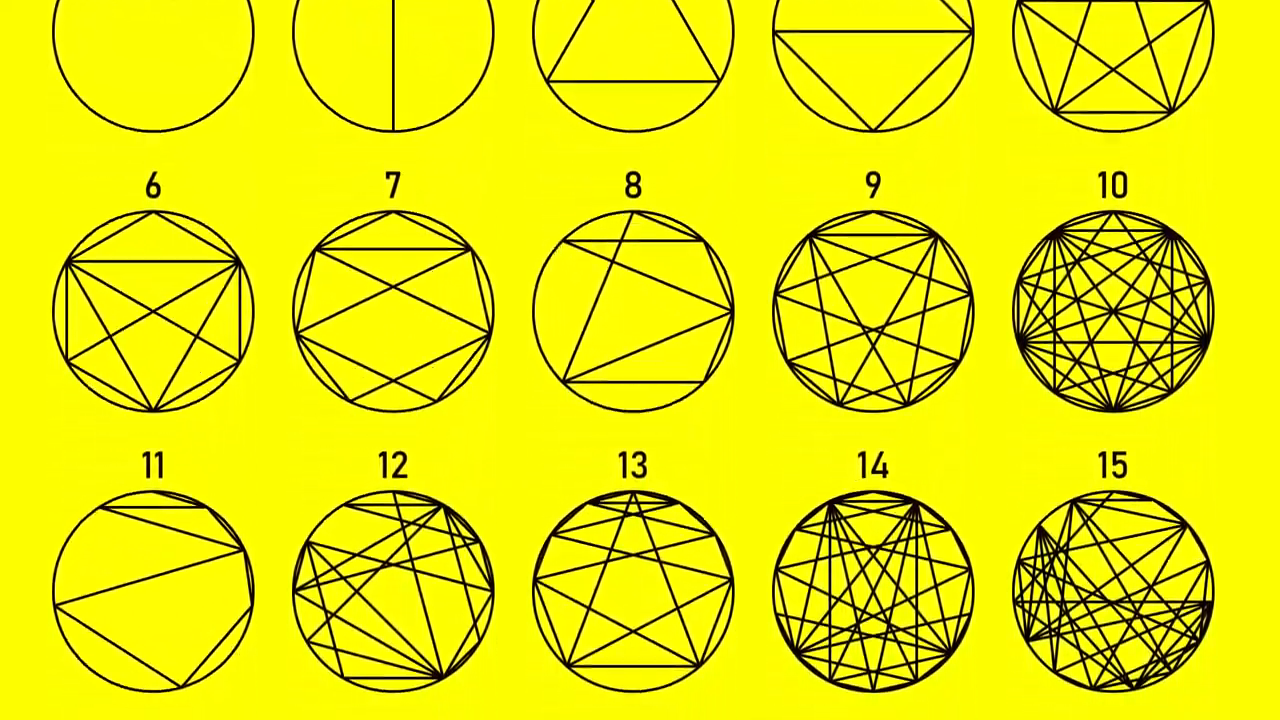
pyautogui.scroll(-3)
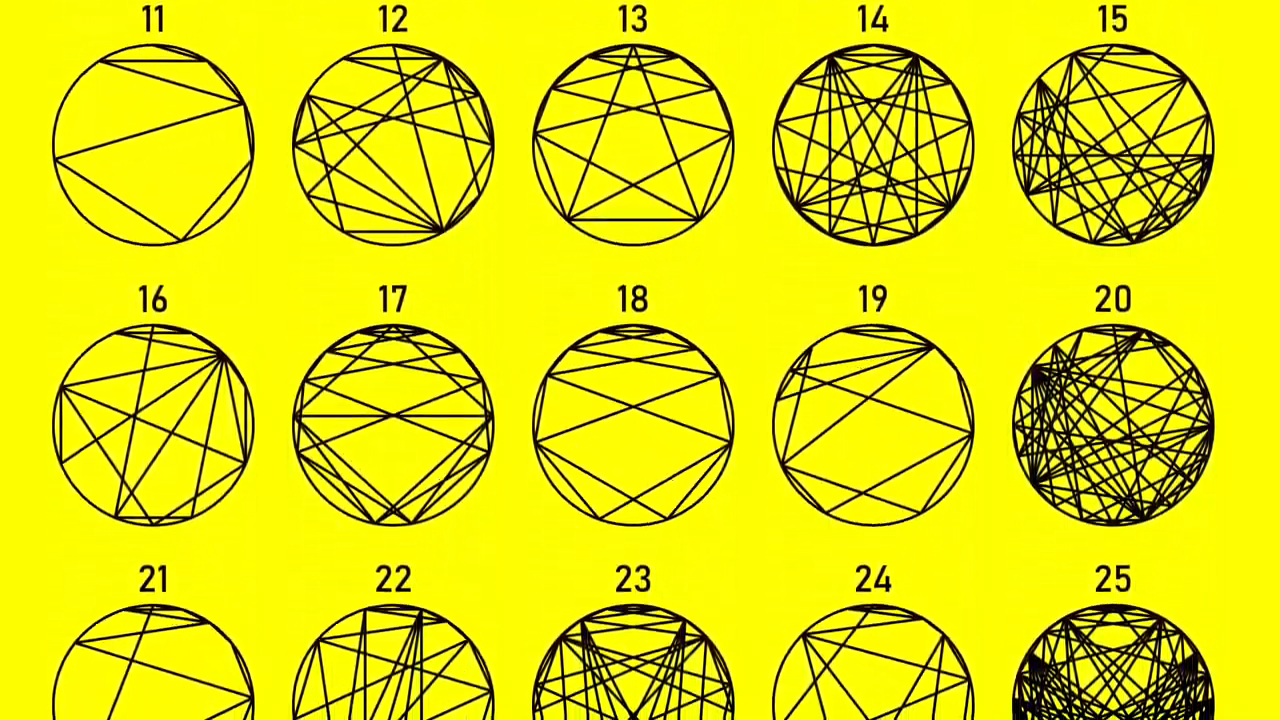
pyautogui.scroll(-3)
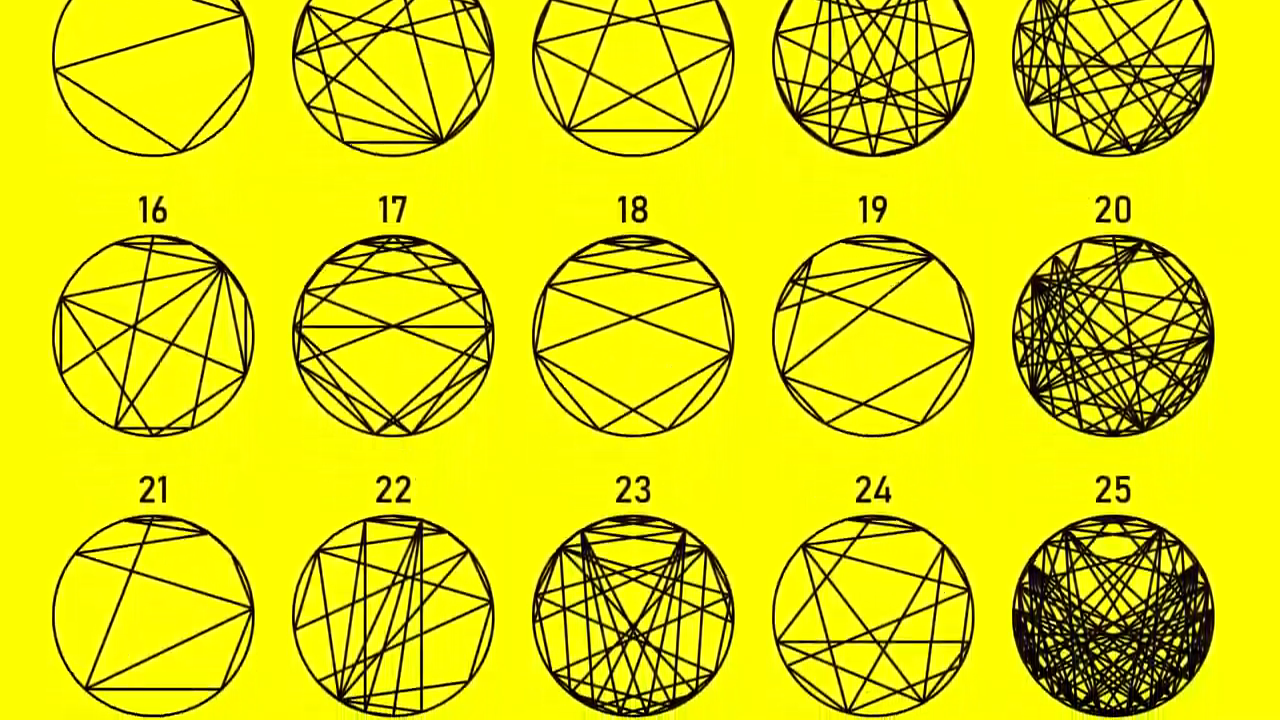
pyautogui.scroll(-3)
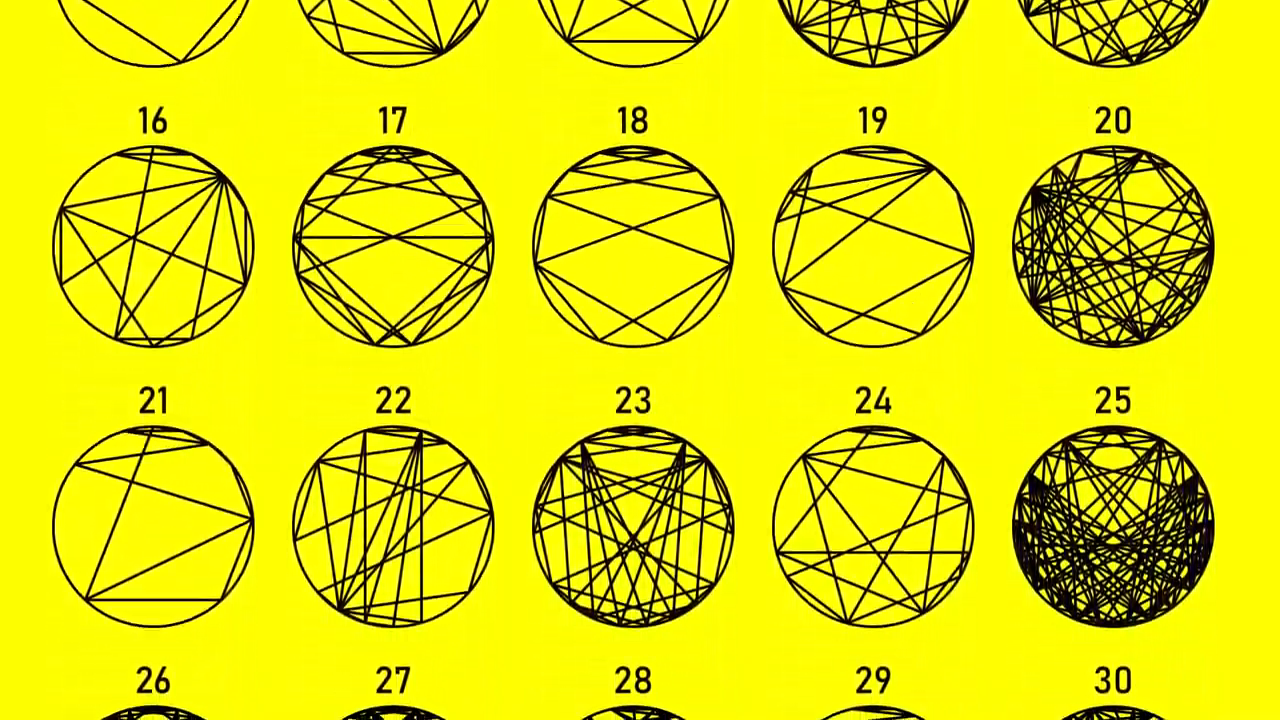
pyautogui.scroll(-3)
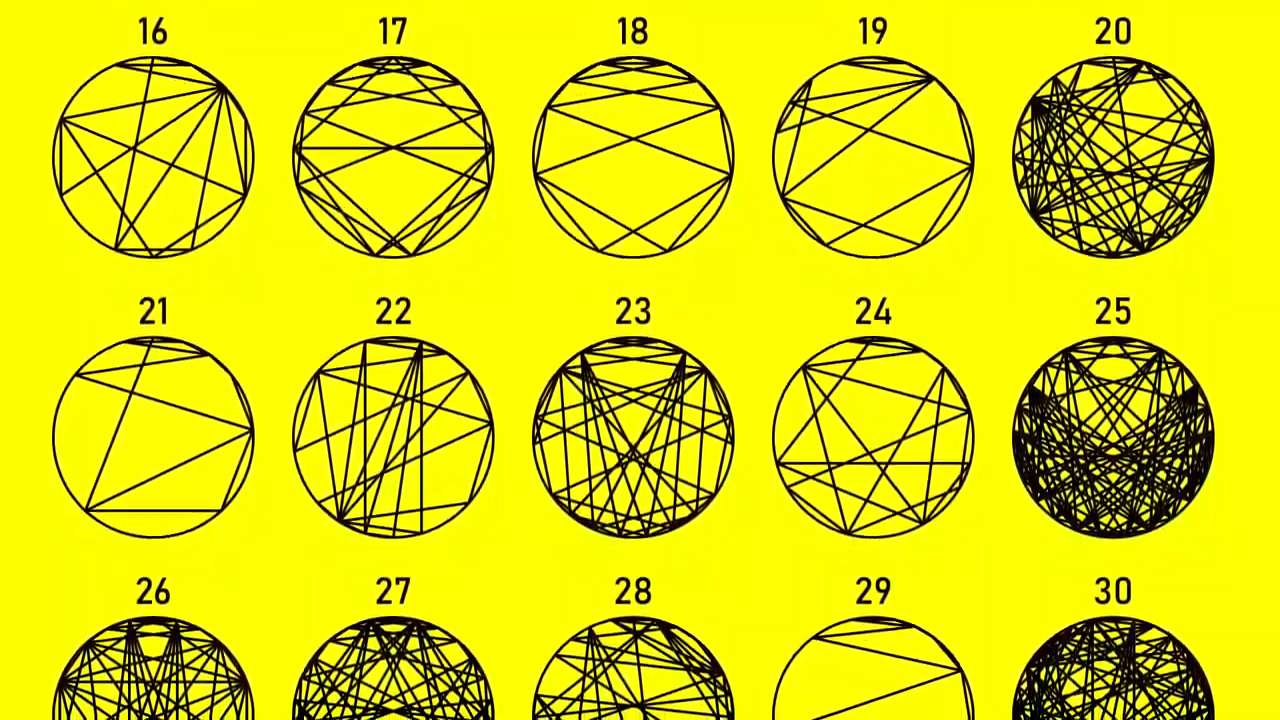
pyautogui.scroll(-3)
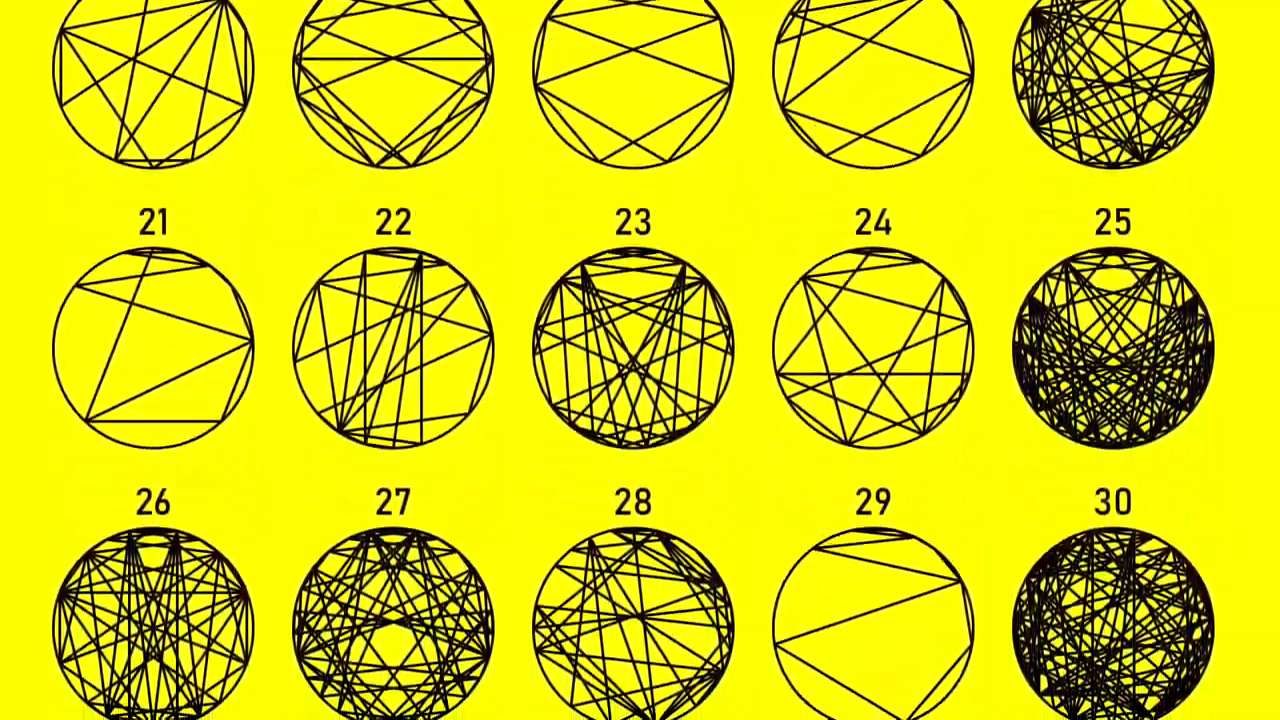
pyautogui.scroll(-3)
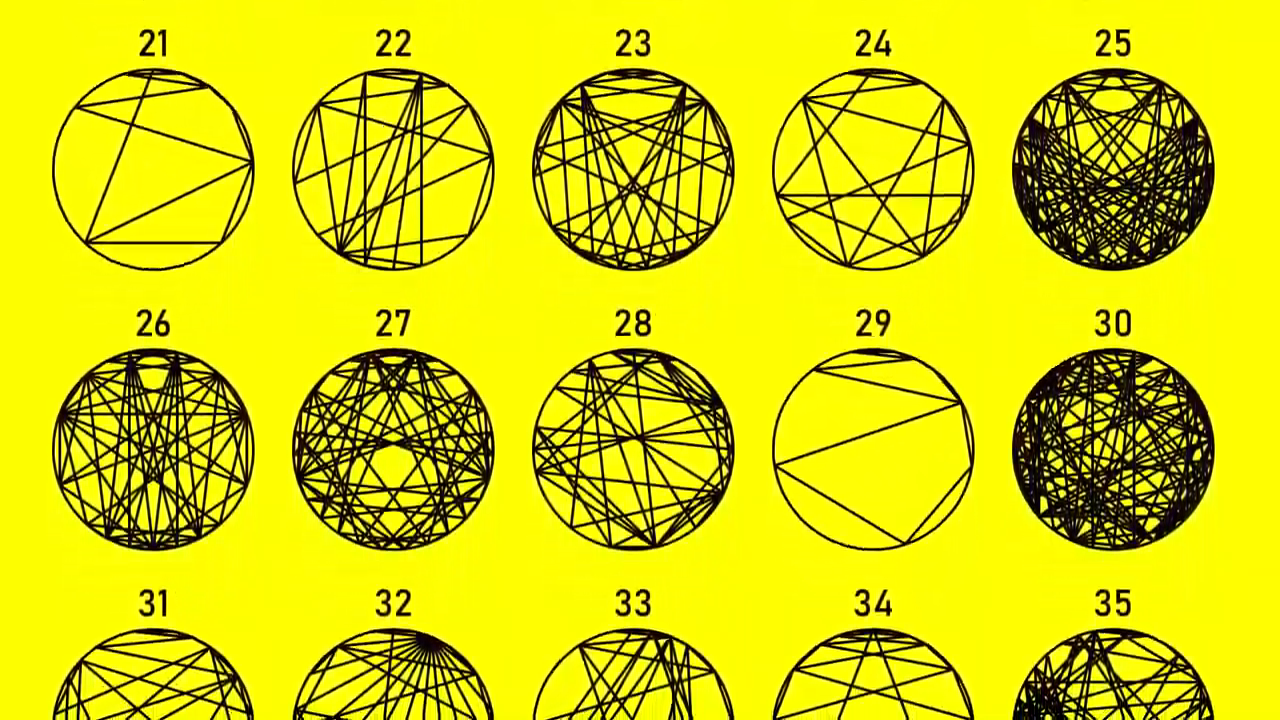
pyautogui.scroll(-3)
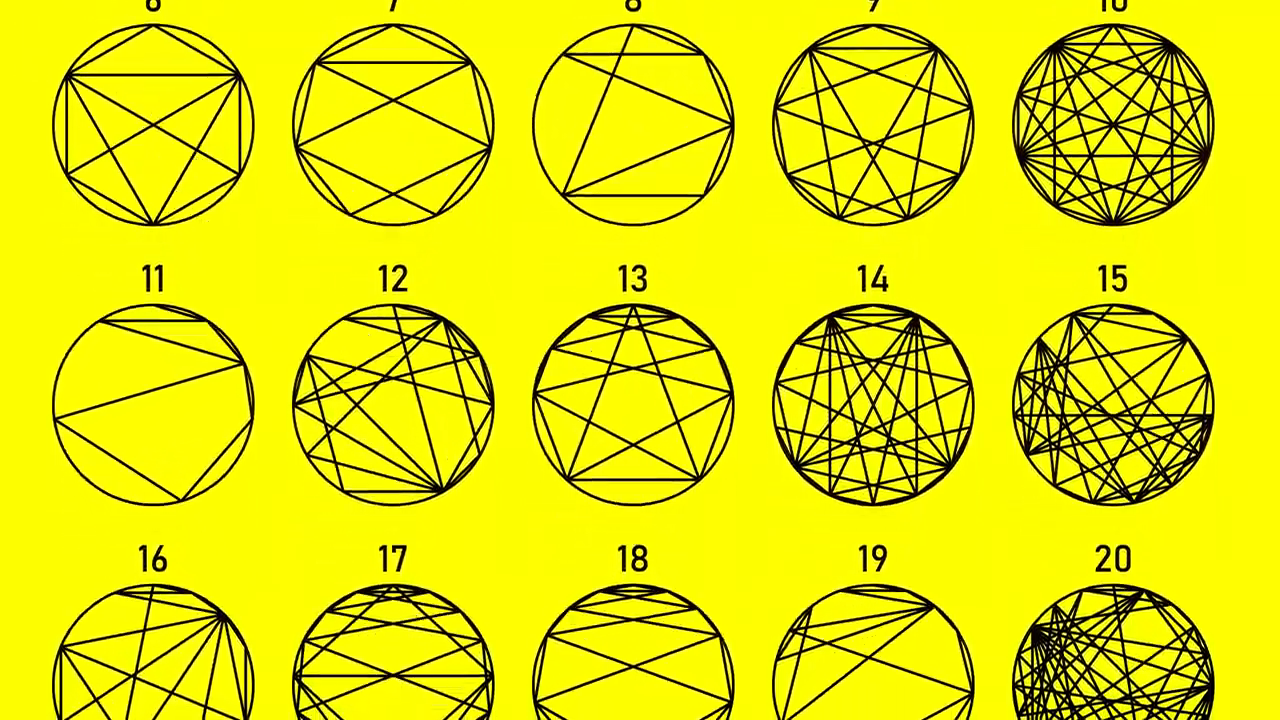
pyautogui.scroll(-3)
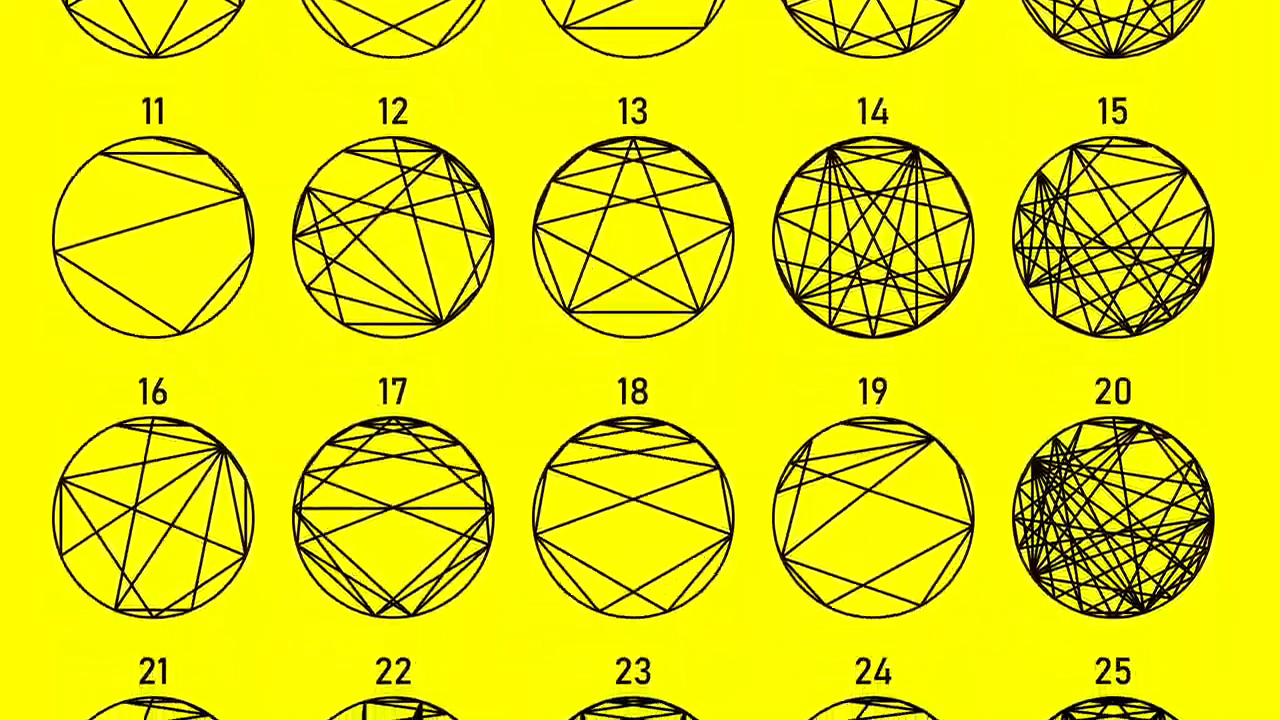
pyautogui.scroll(-3)
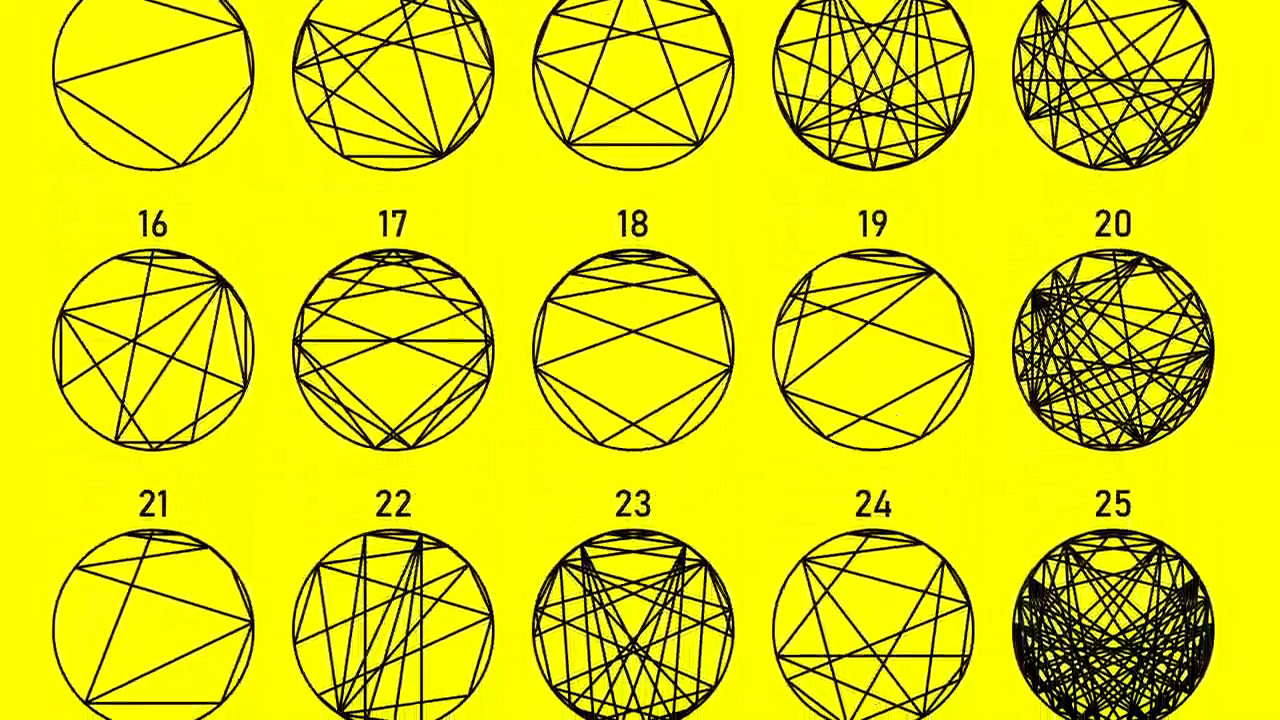
pyautogui.scroll(-3)
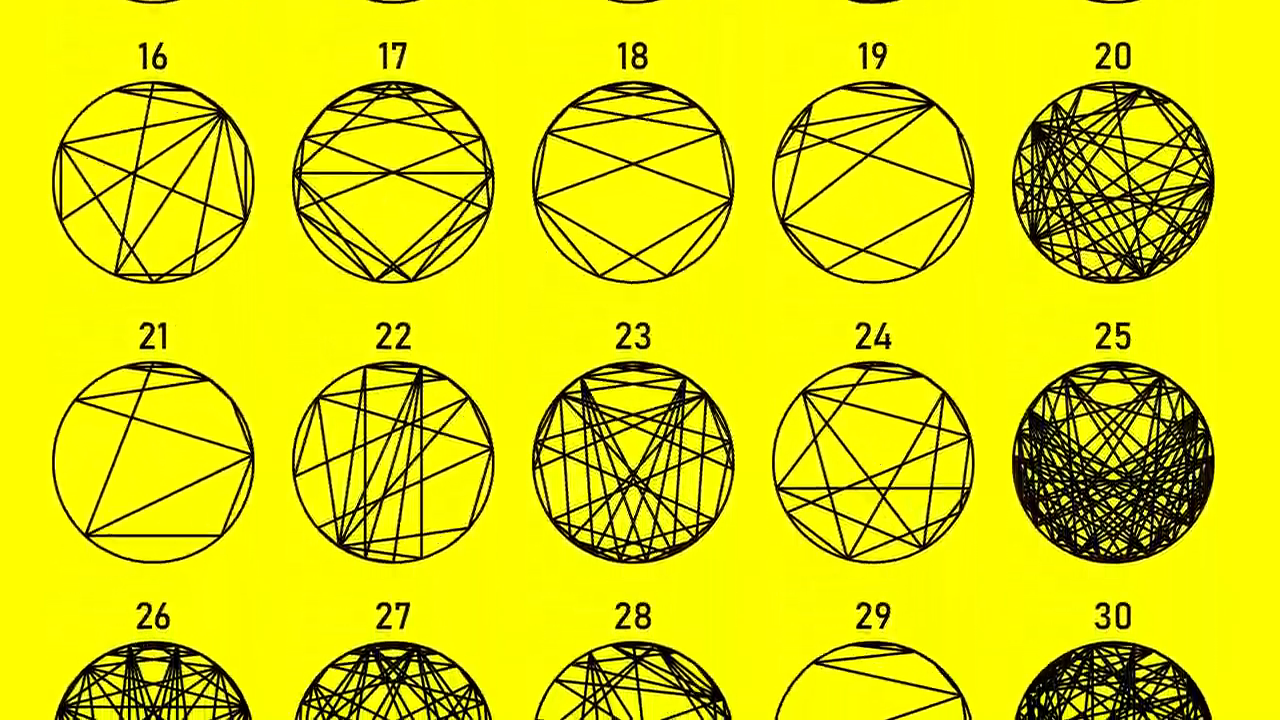
pyautogui.scroll(-3)
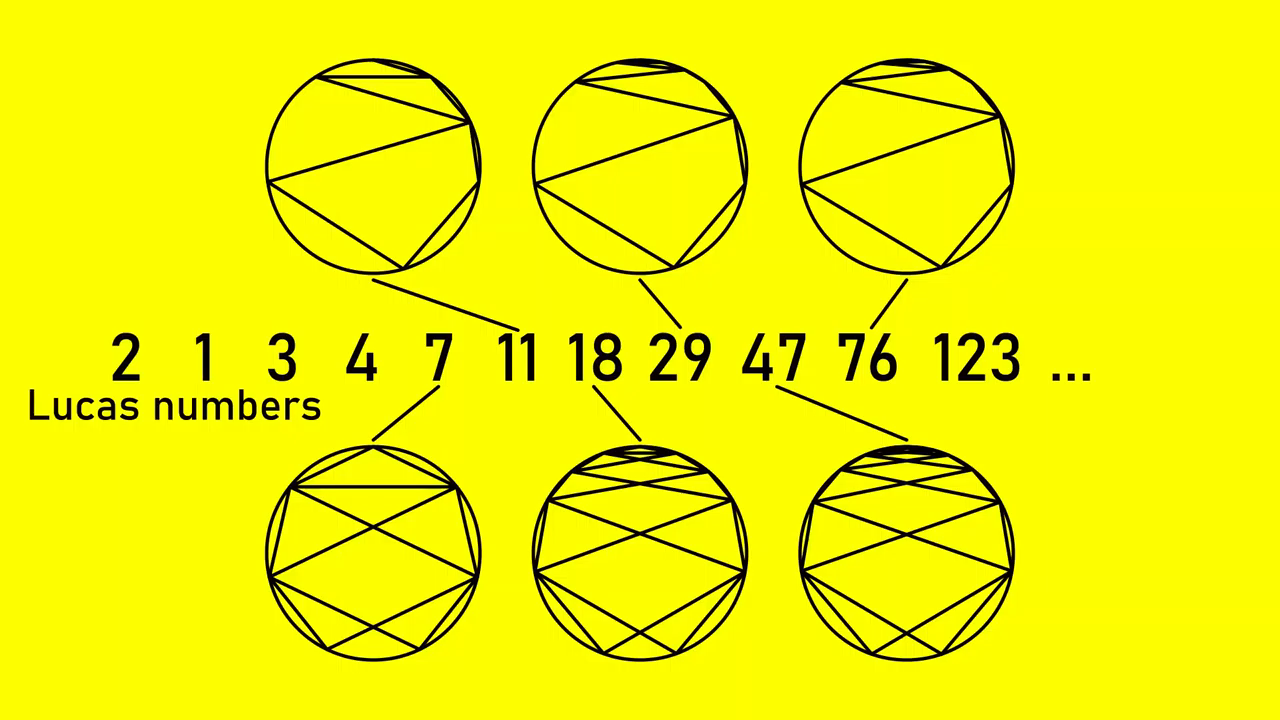
pyautogui.scroll(-3)
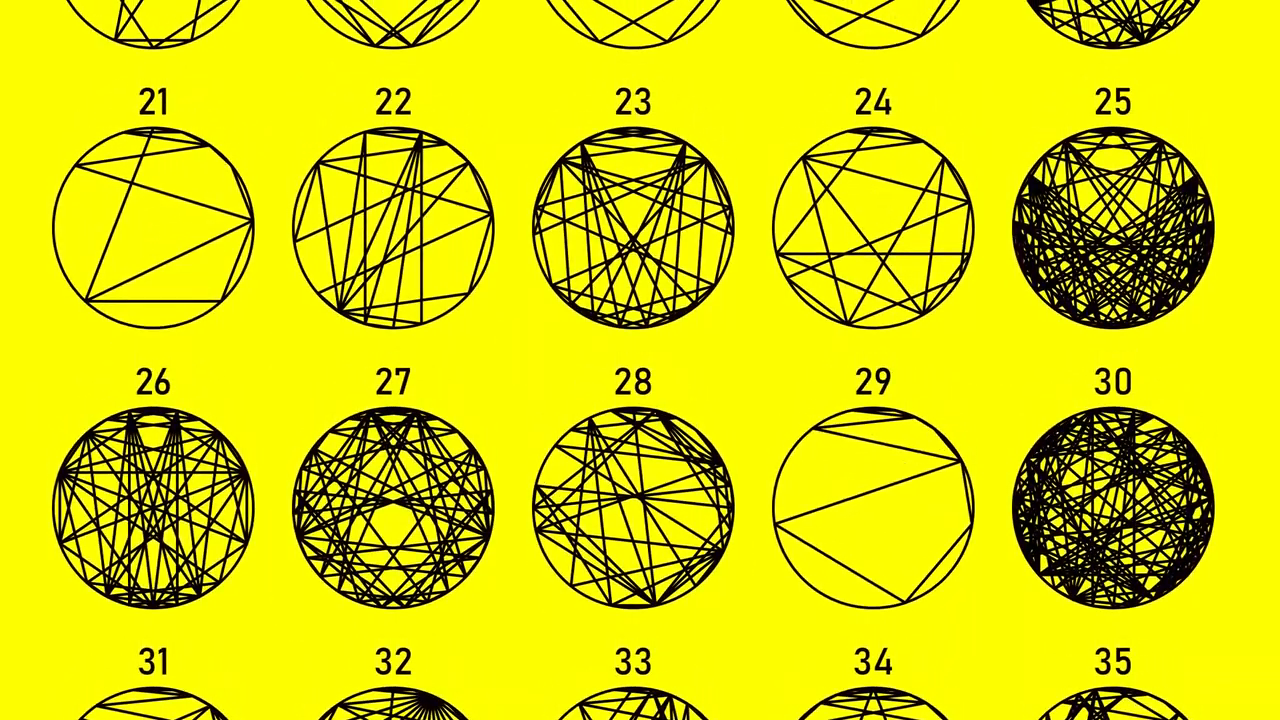
pyautogui.scroll(-3)
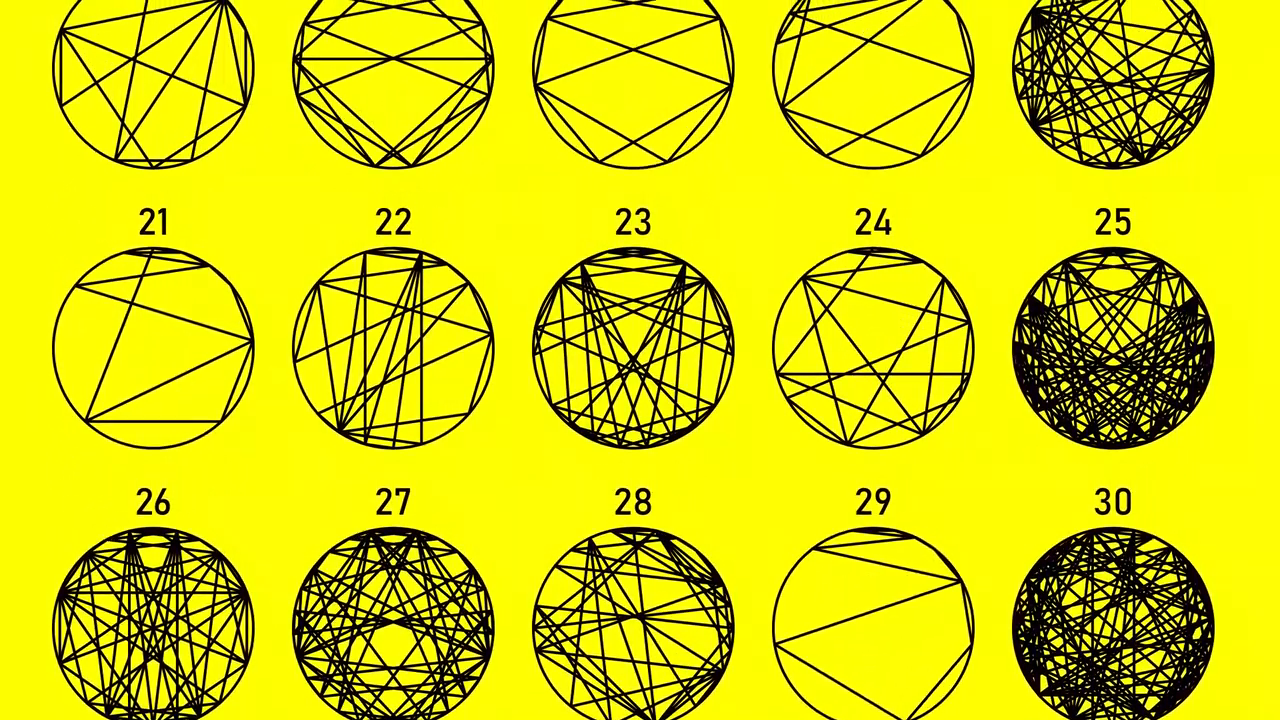
pyautogui.scroll(-3)
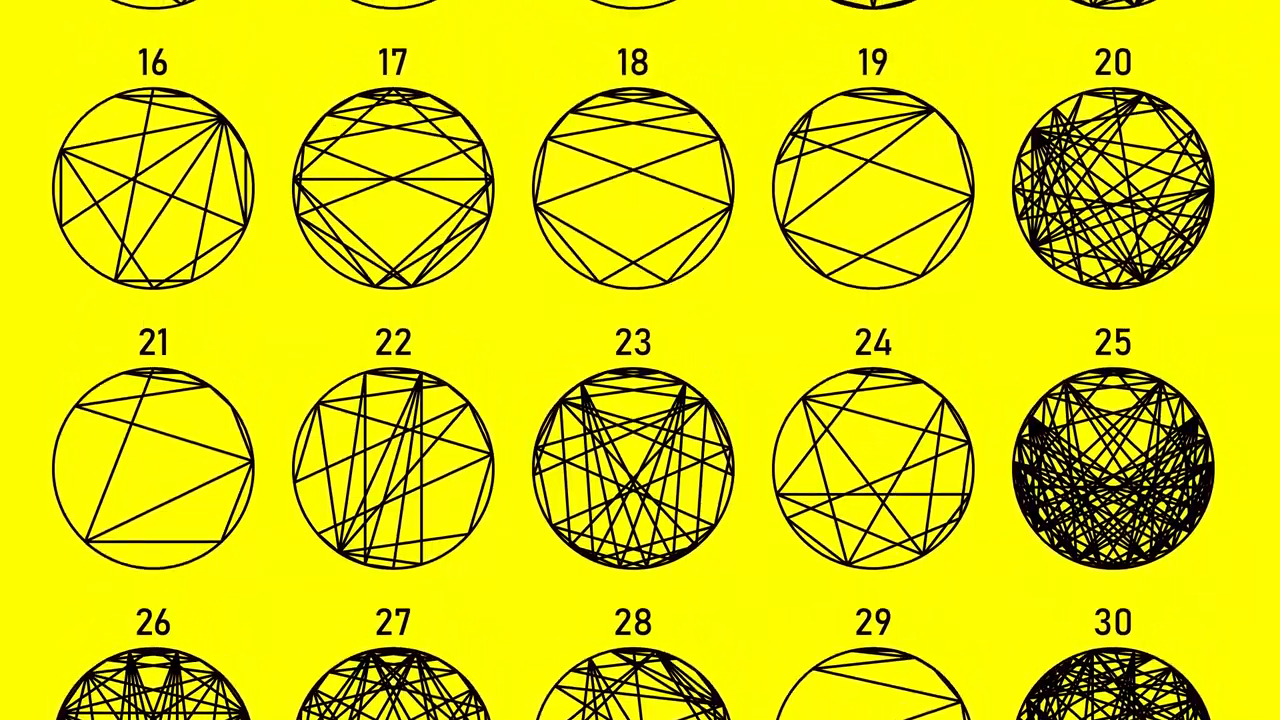
pyautogui.scroll(-3)
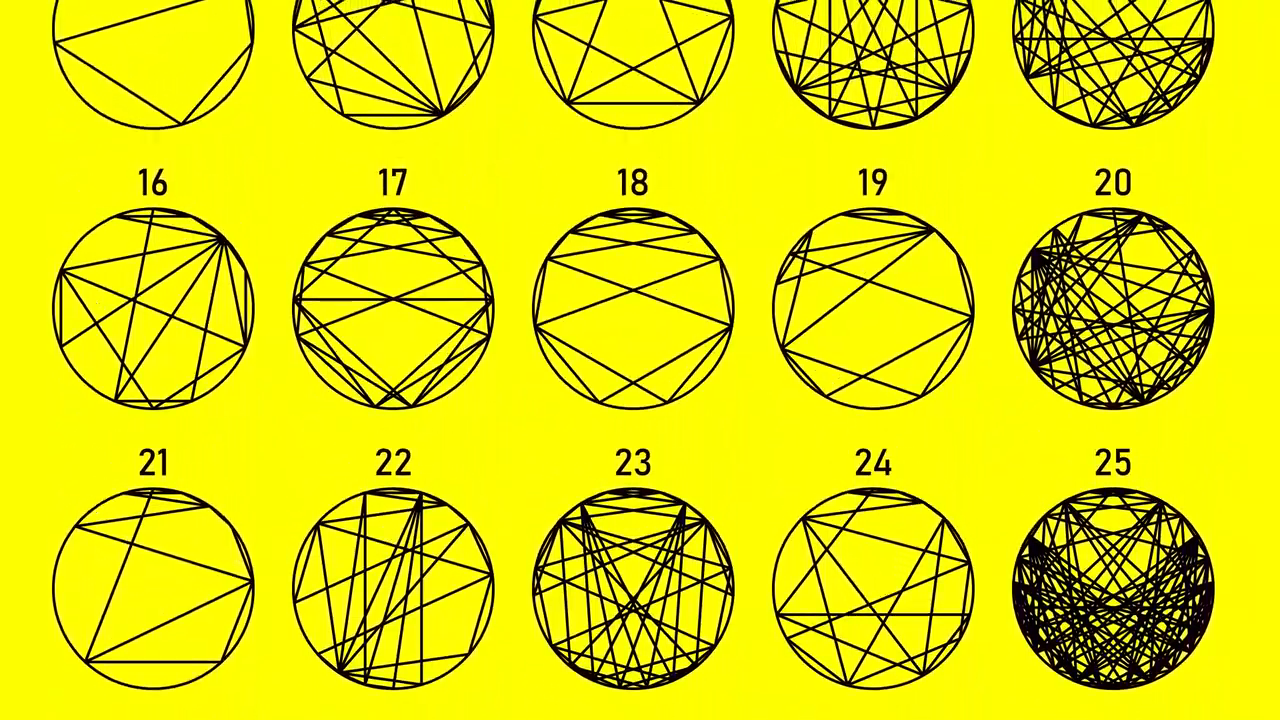
pyautogui.scroll(-3)
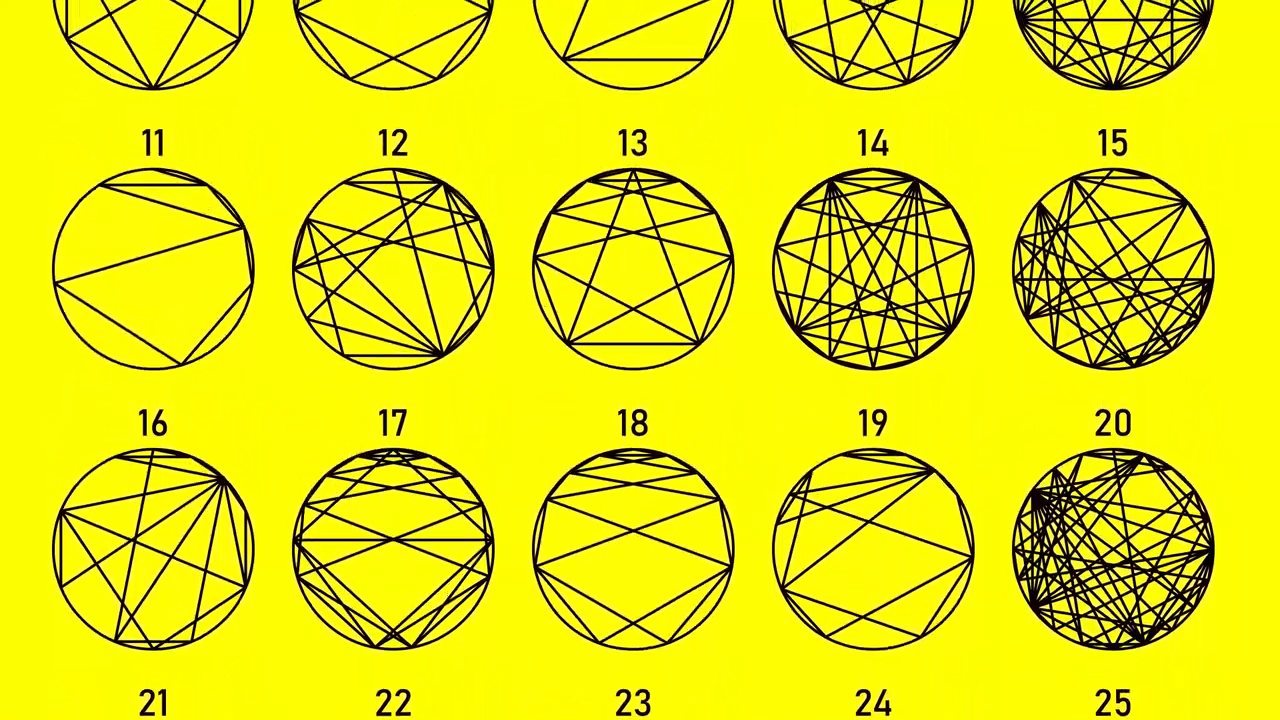
pyautogui.scroll(-3)
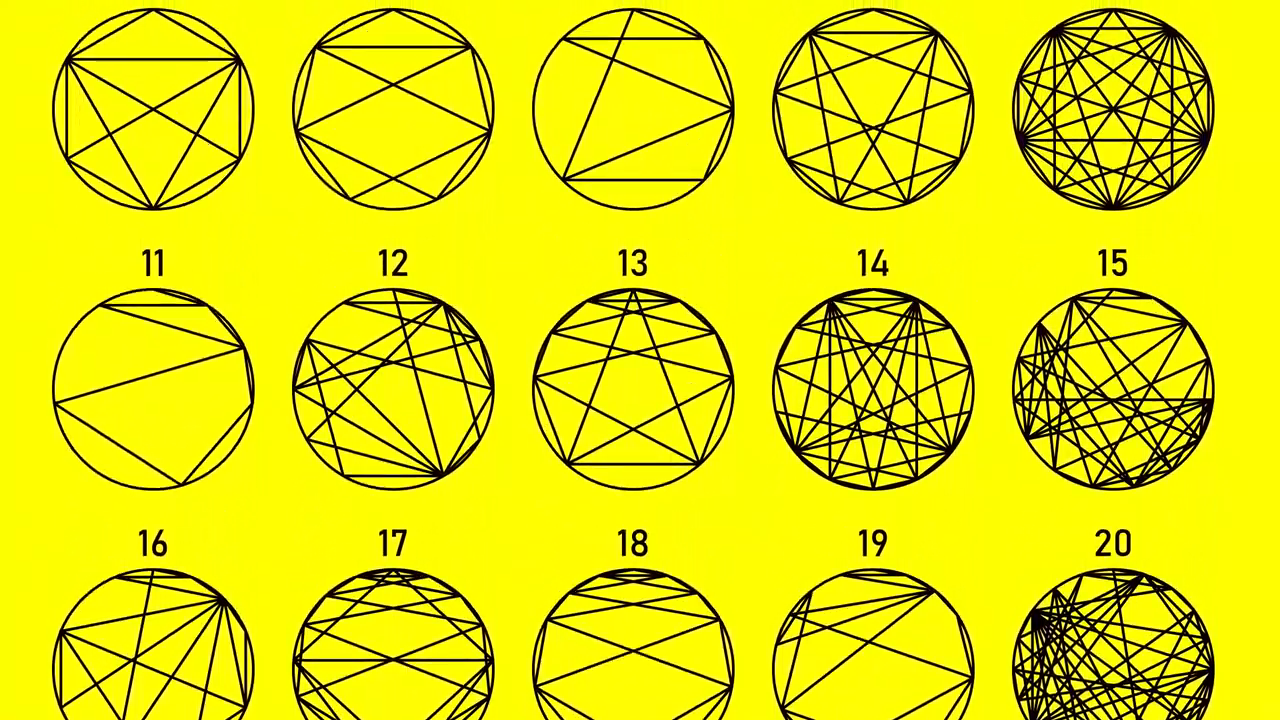